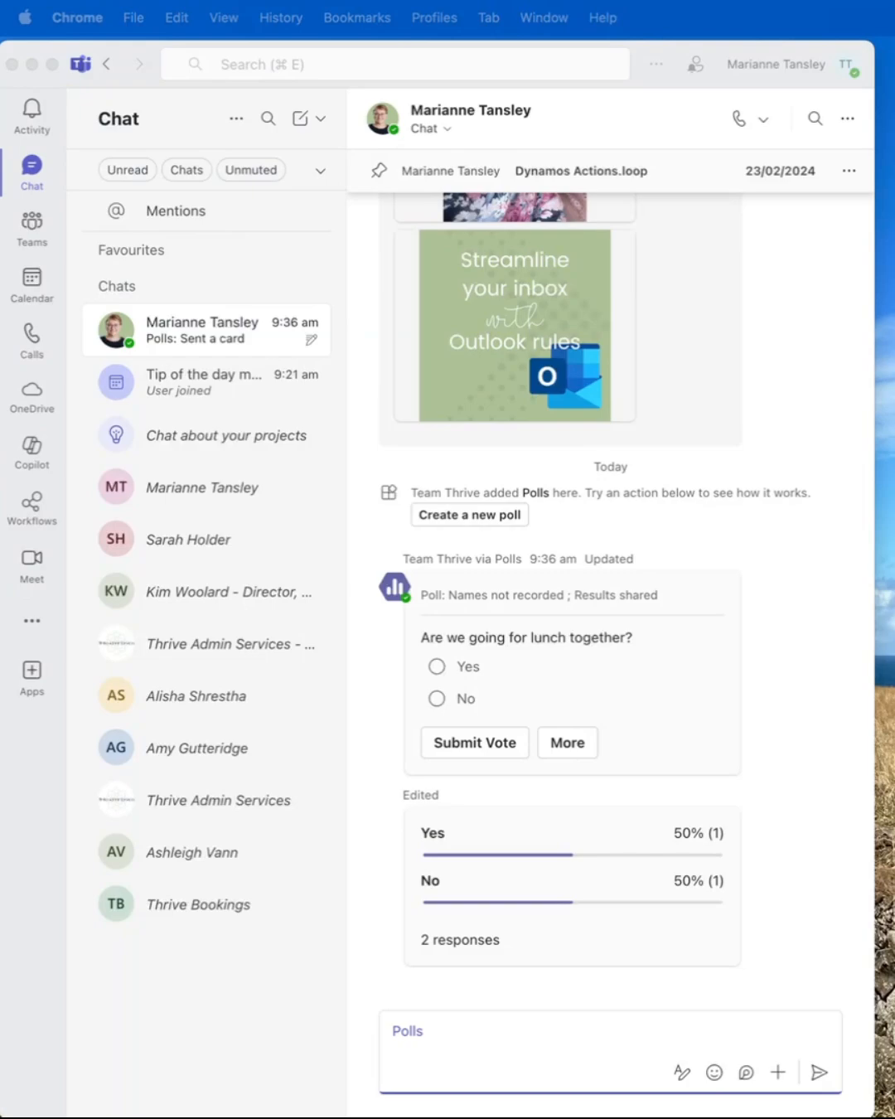
{"action": "mouse_move", "coordinate": [151, 292]}
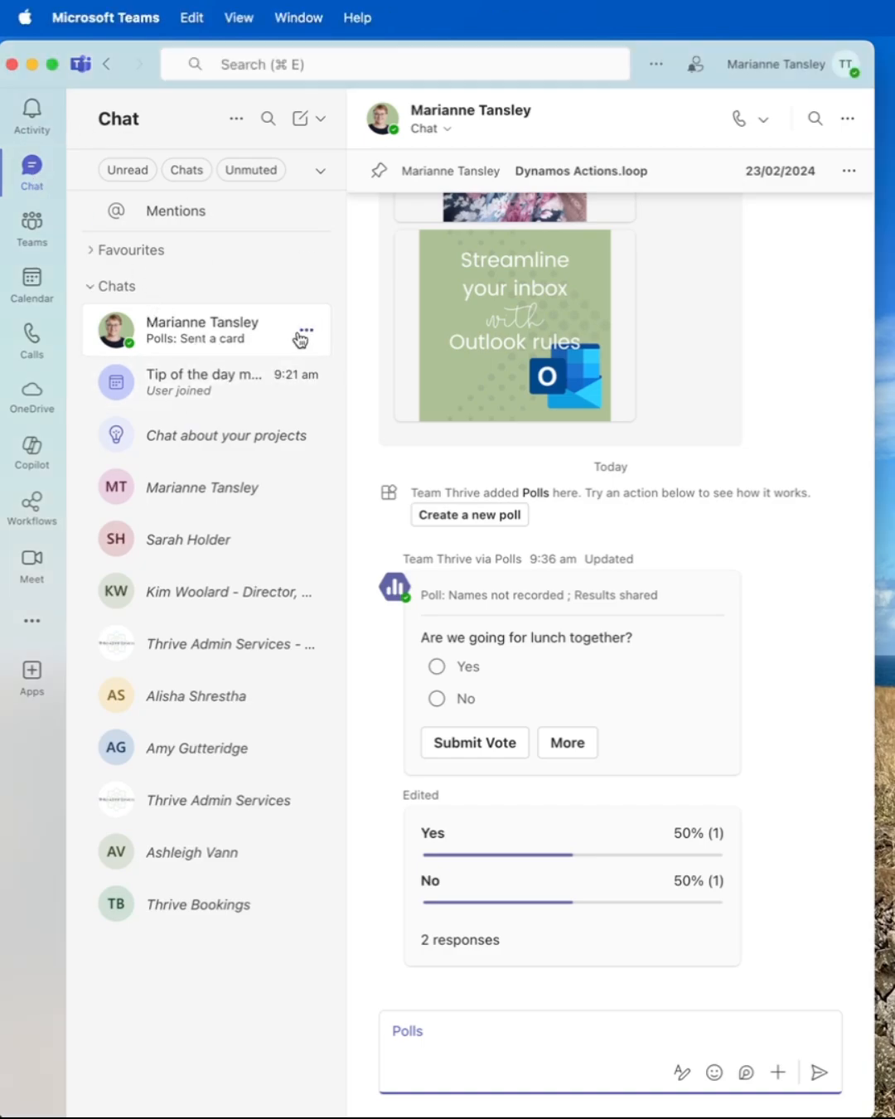
{"action": "left_click", "coordinate": [305, 337]}
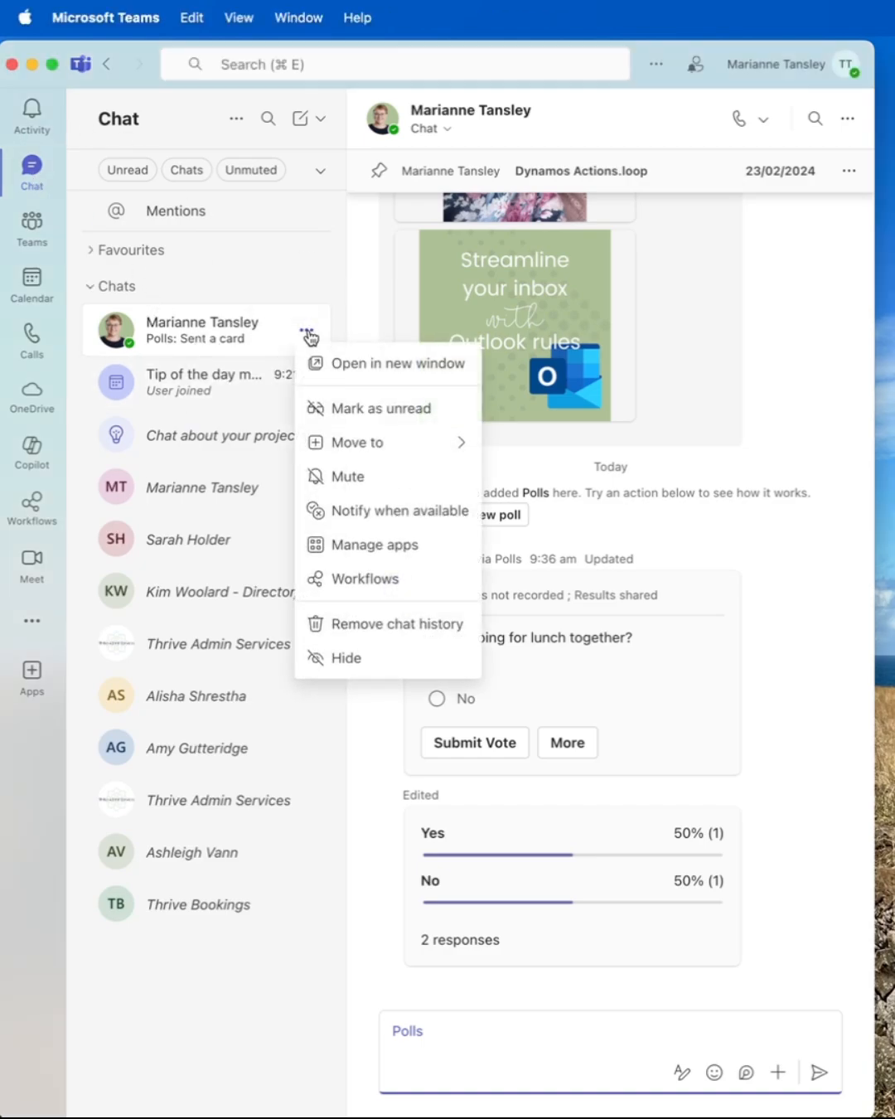
{"action": "mouse_move", "coordinate": [358, 441]}
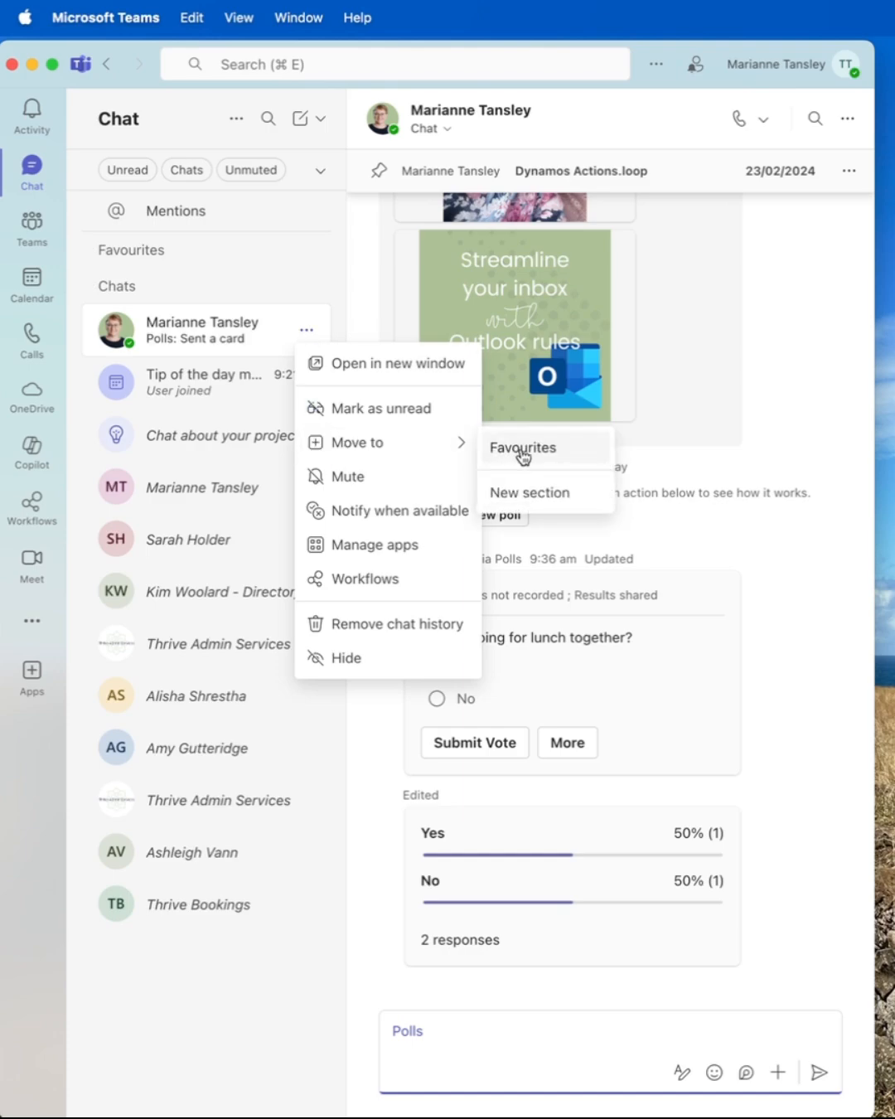
{"action": "mouse_move", "coordinate": [529, 501]}
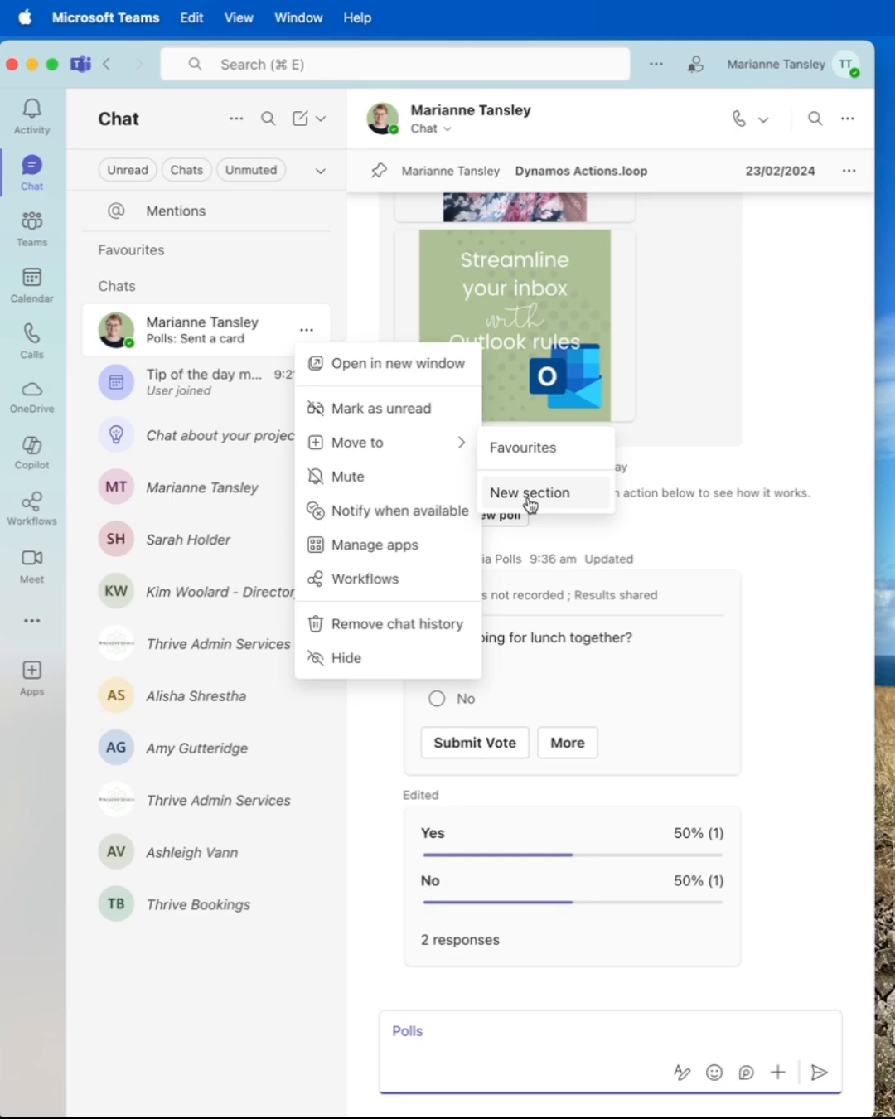
{"action": "left_click", "coordinate": [531, 493]}
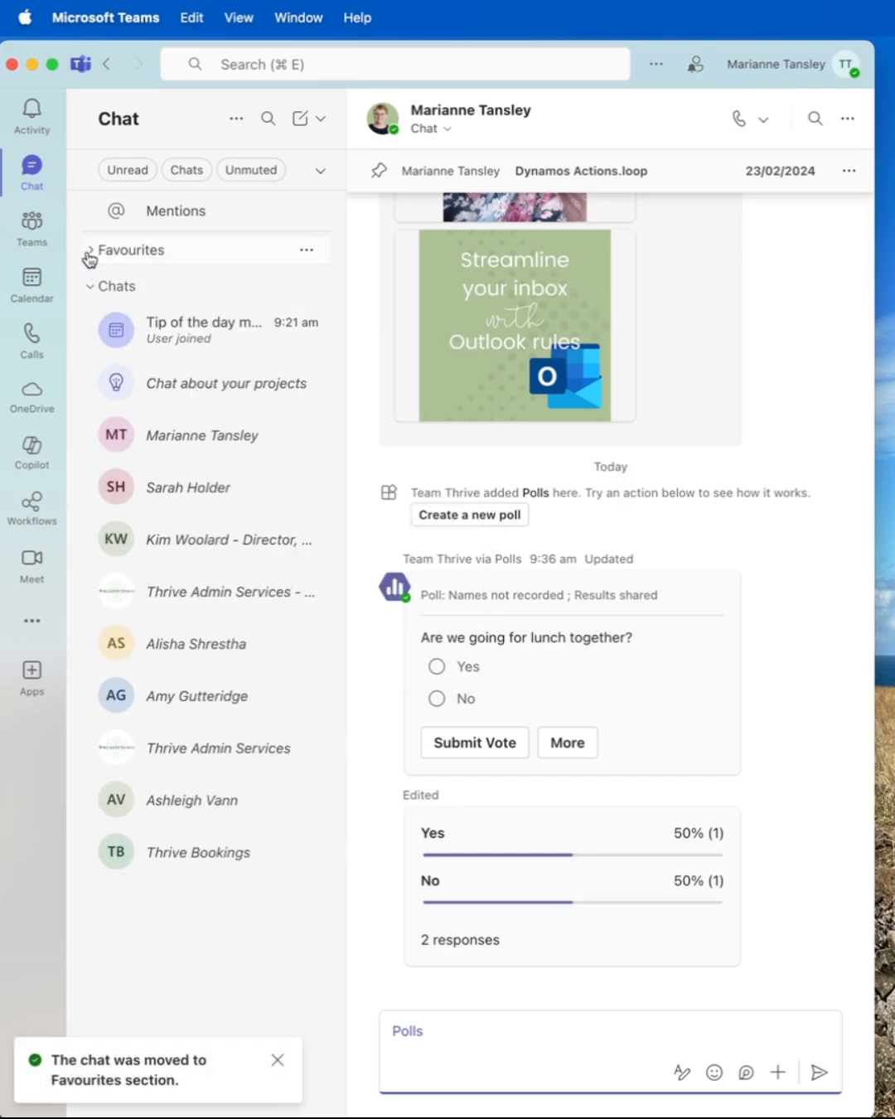
{"action": "left_click", "coordinate": [88, 248]}
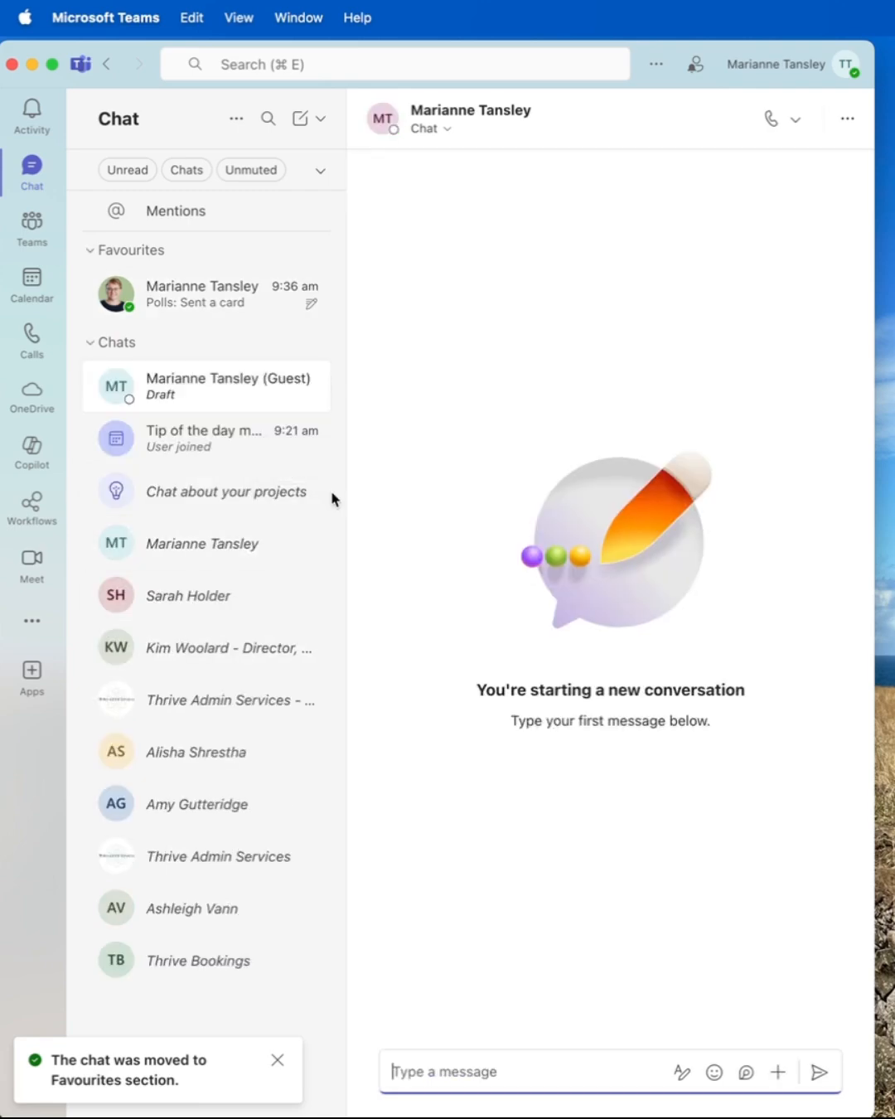
{"action": "left_click", "coordinate": [309, 386]}
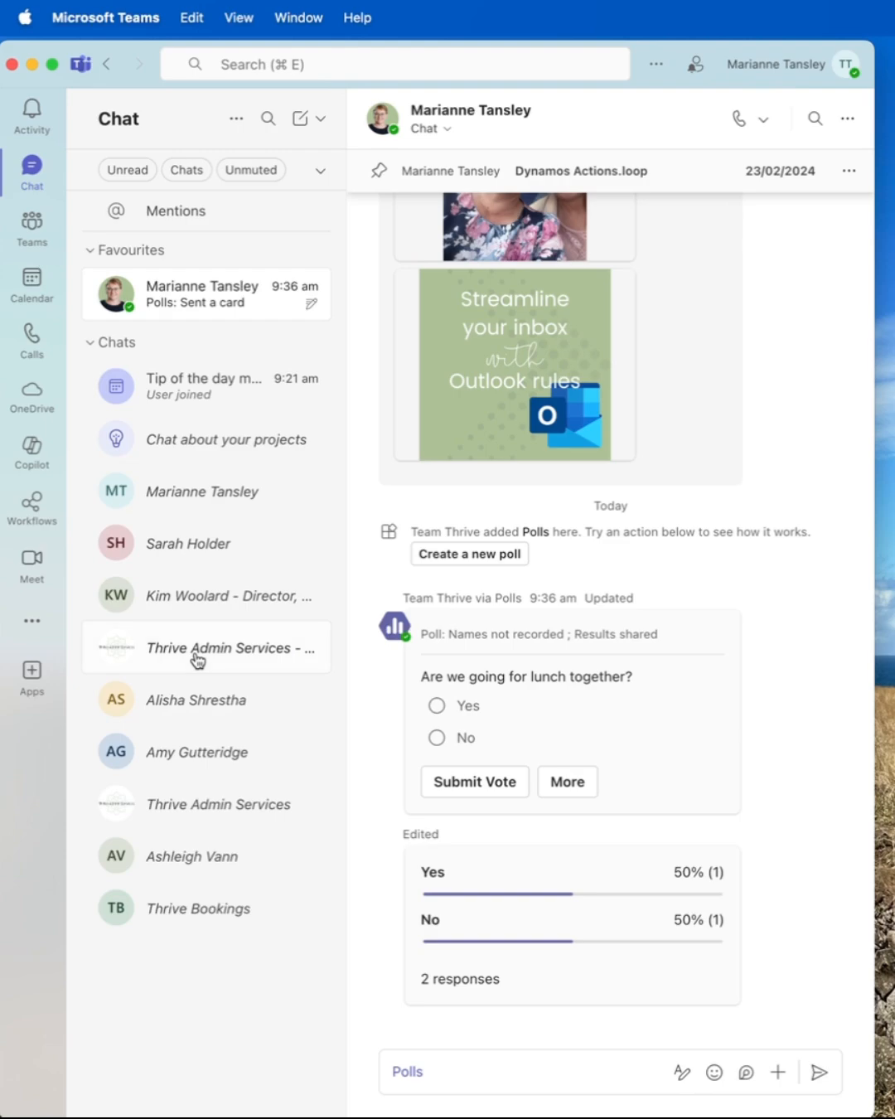
Step: Start a new draft conversation with Thrive Admin Services from the Chats list
{"action": "left_click", "coordinate": [229, 646]}
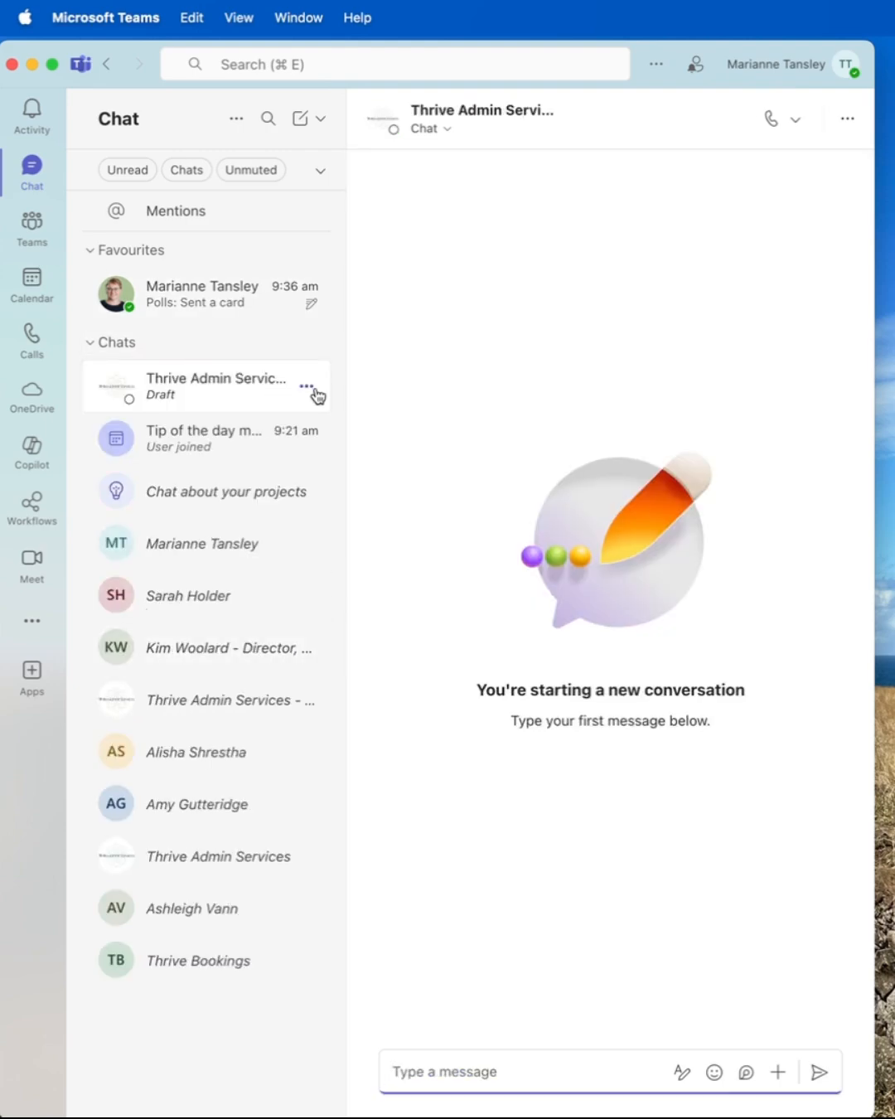
{"action": "mouse_move", "coordinate": [162, 829]}
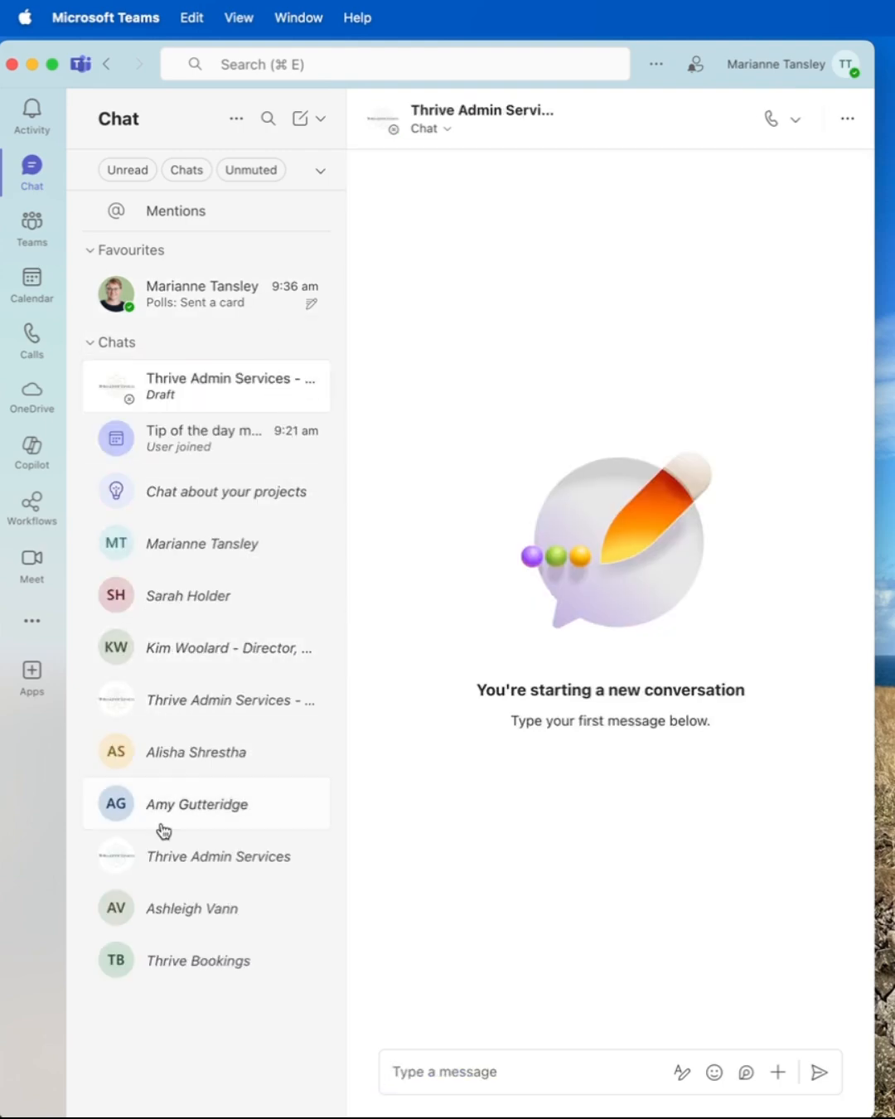